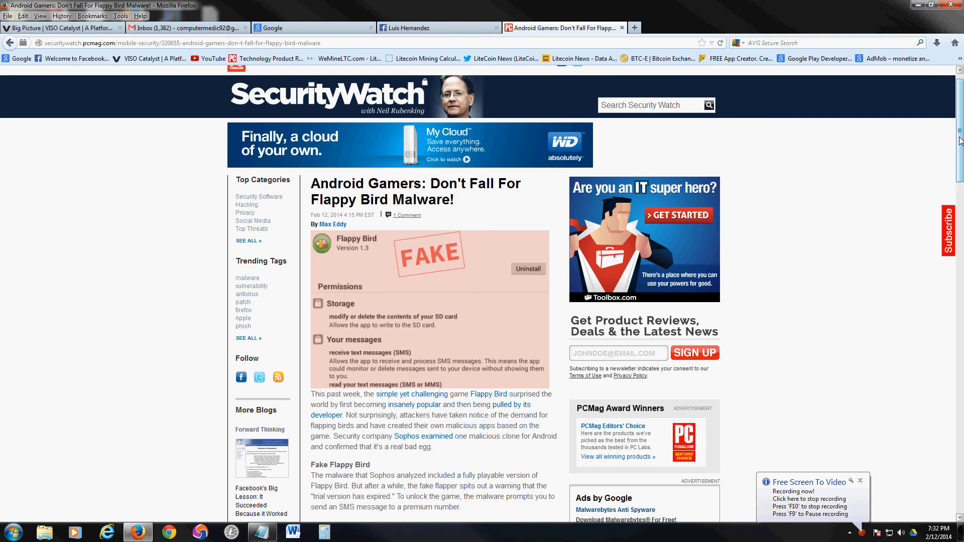
scroll("down", 3)
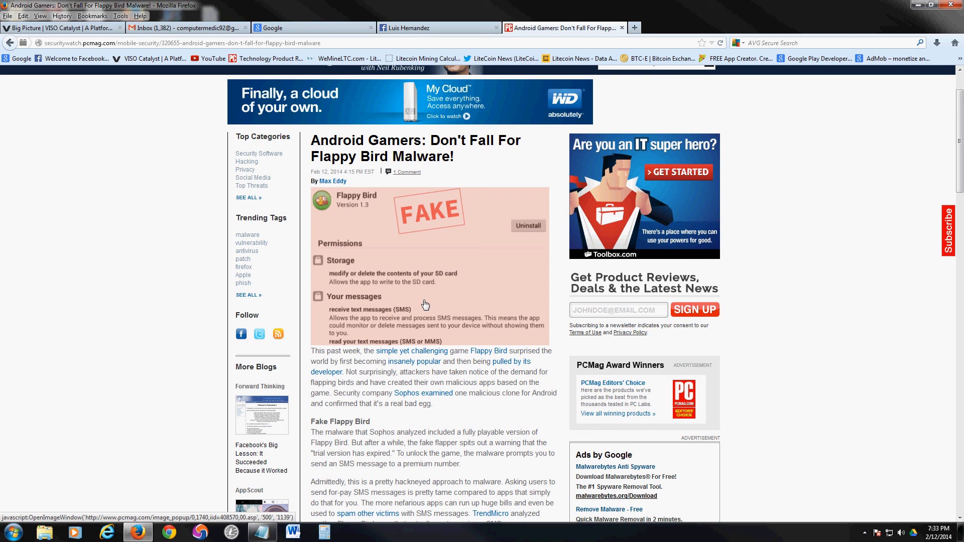
scroll("down", 3)
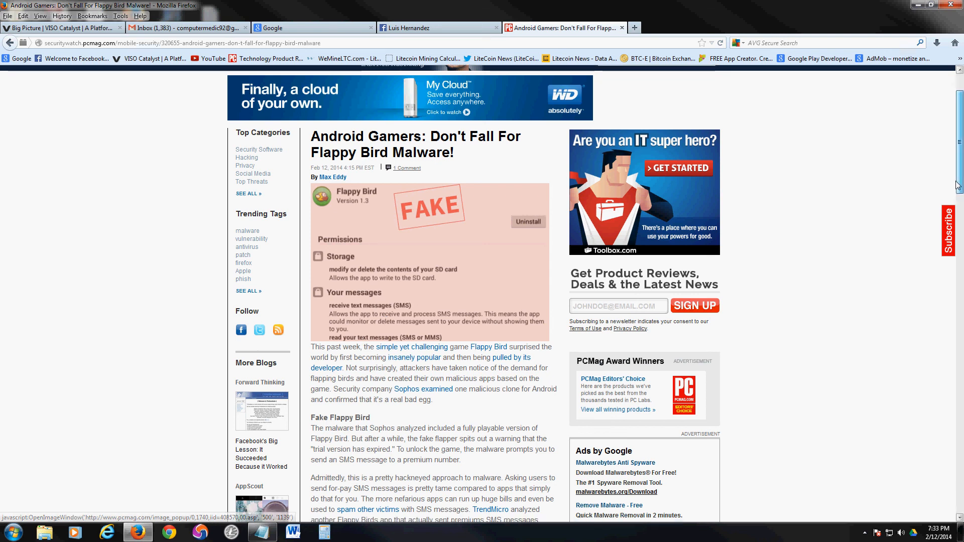
scroll("down", 3)
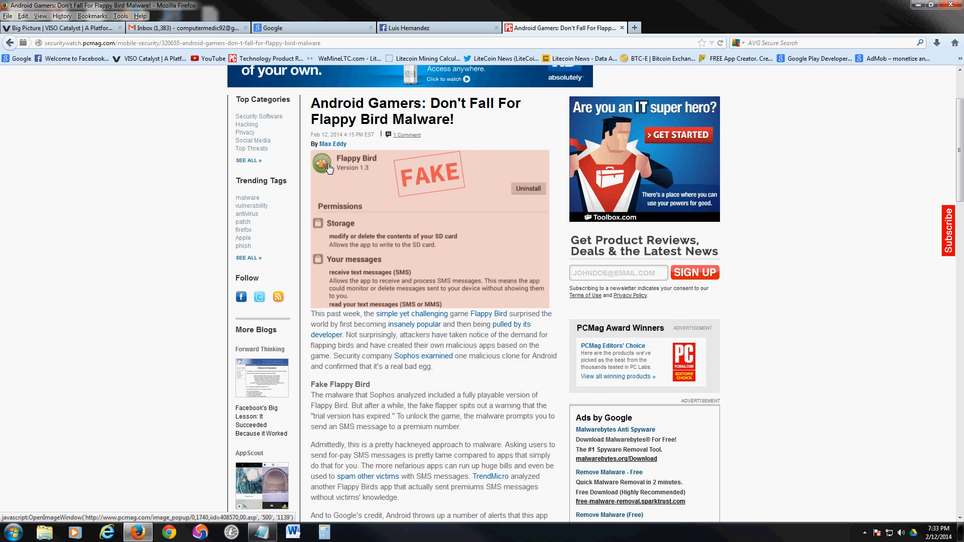
mouse_move(915, 177)
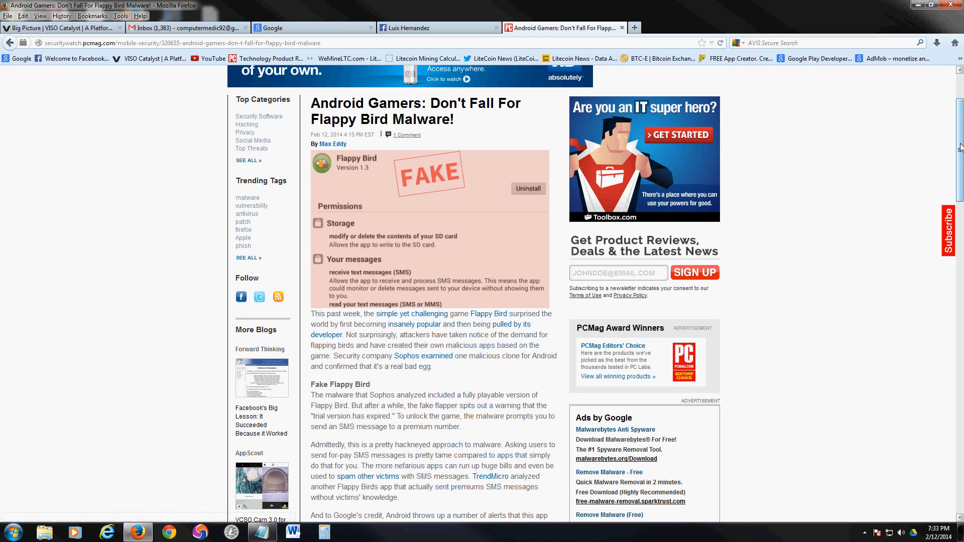
scroll("down", 3)
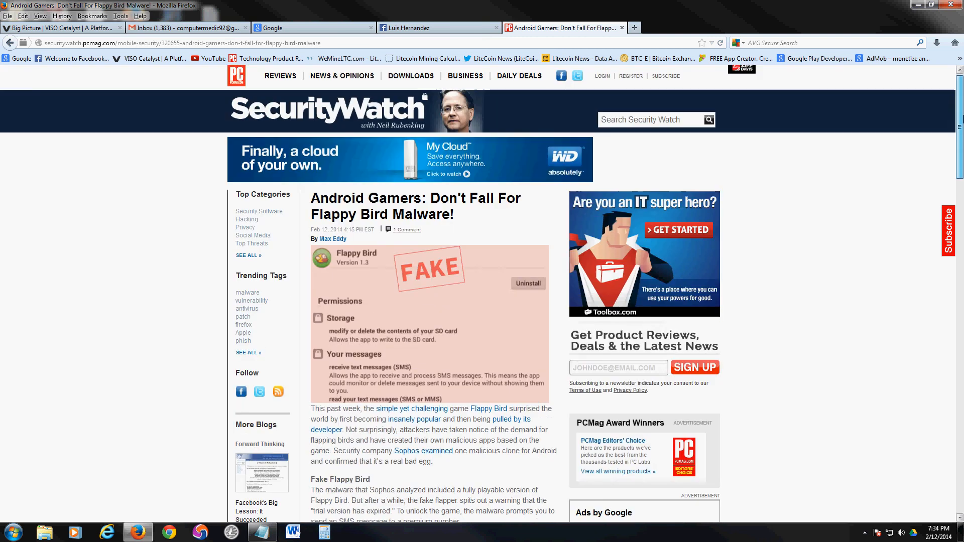
scroll("down", 3)
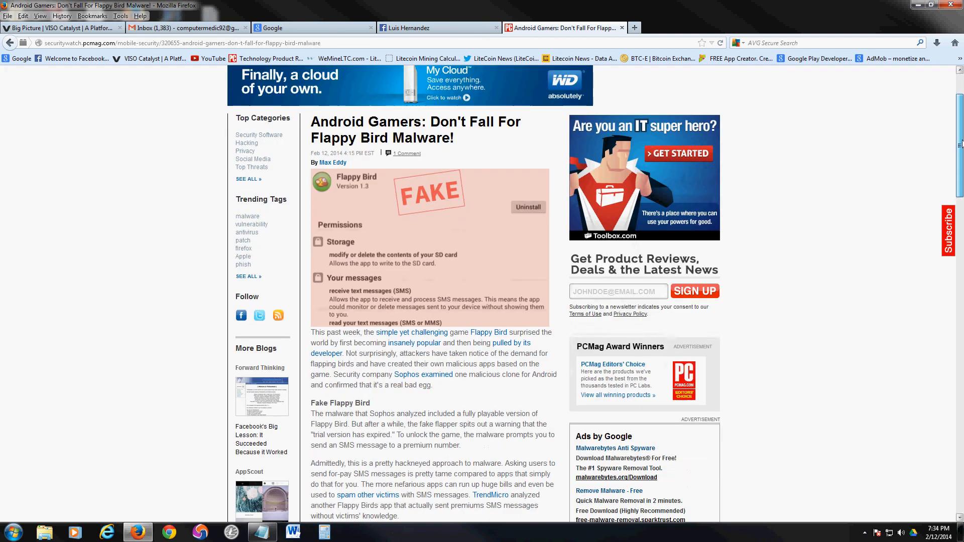
scroll("down", 3)
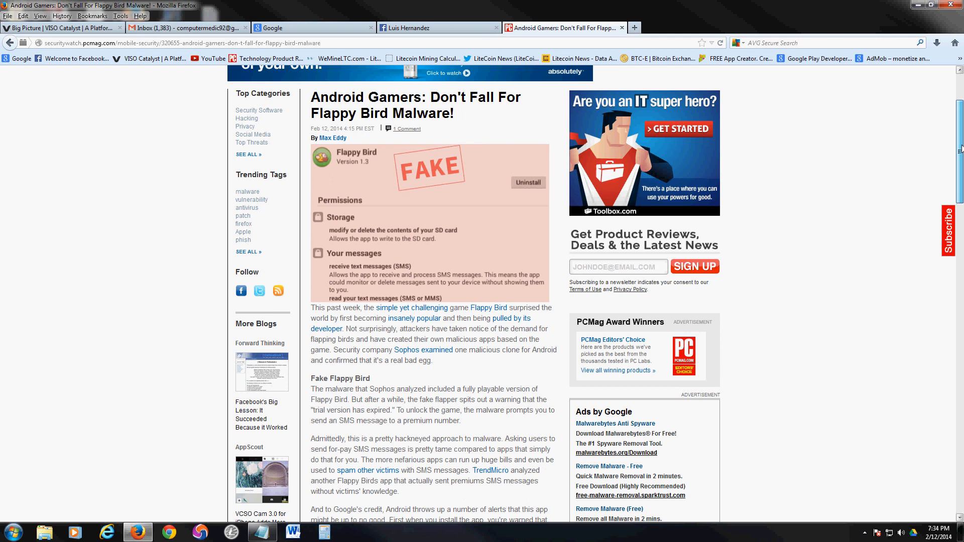
scroll("down", 3)
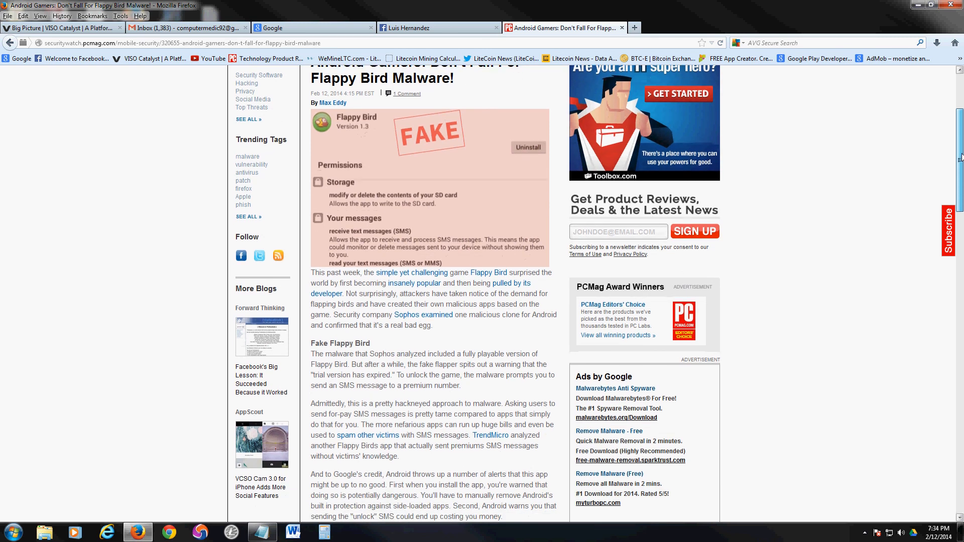
scroll("down", 3)
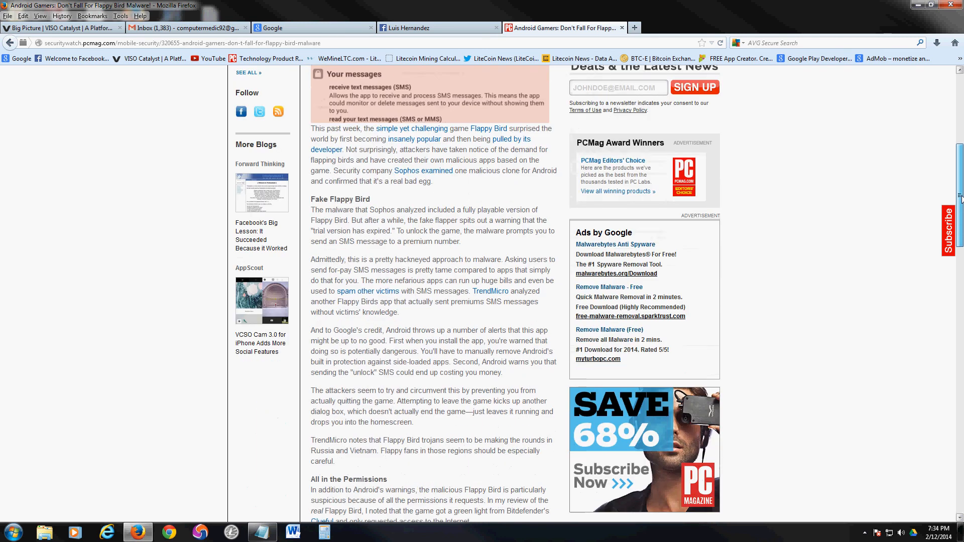
scroll("down", 3)
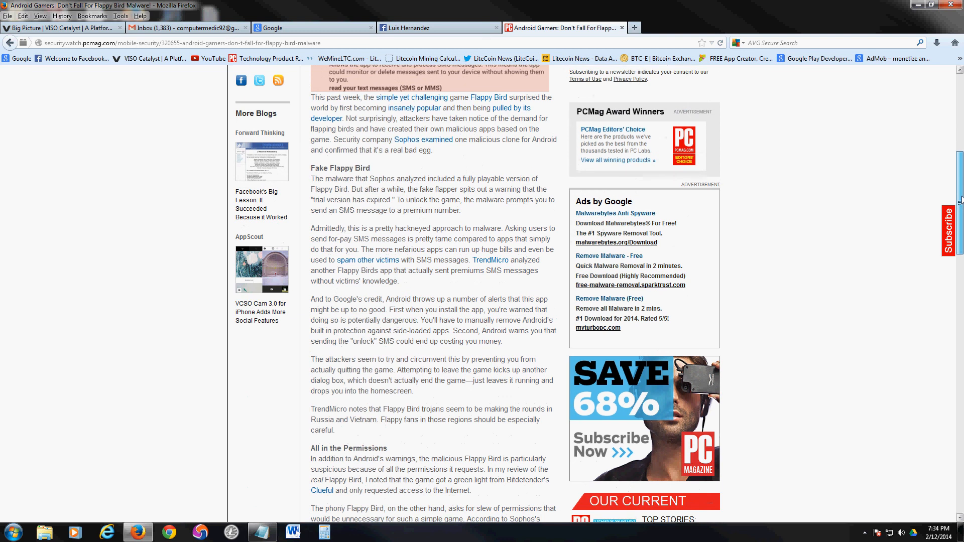
scroll("down", 3)
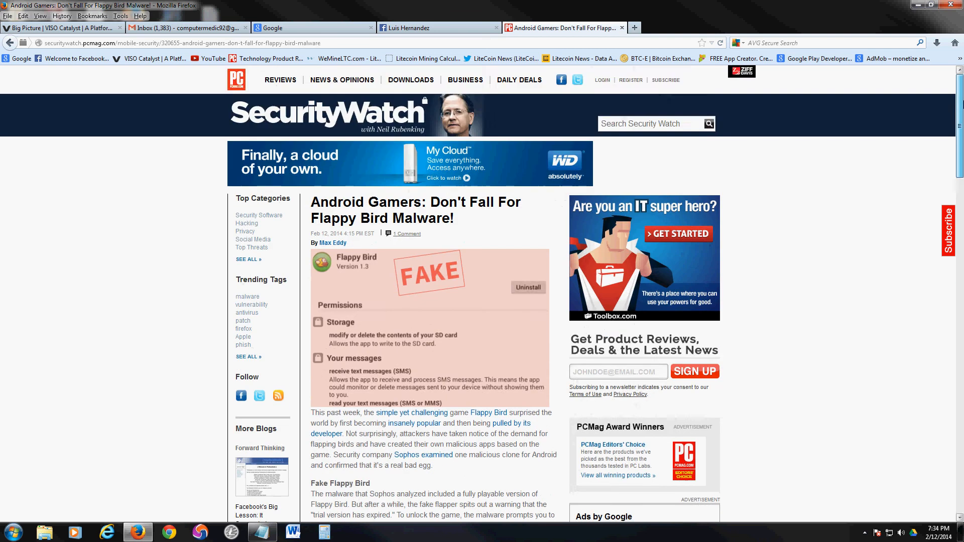
scroll("down", 3)
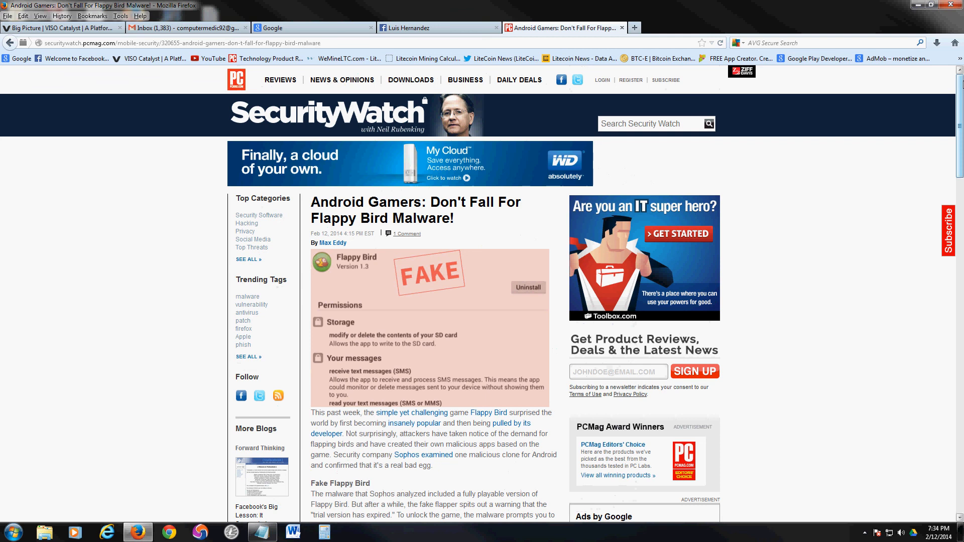
scroll("down", 3)
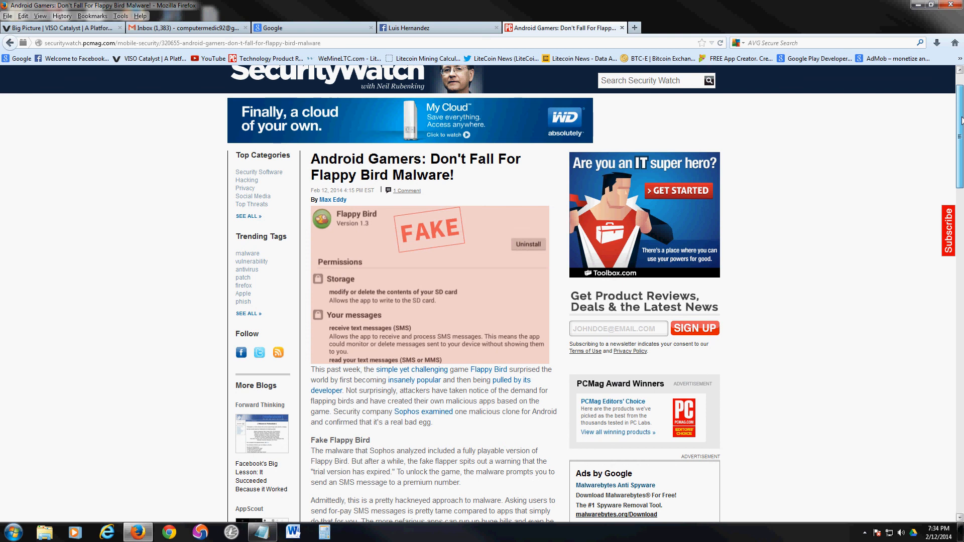
scroll("down", 3)
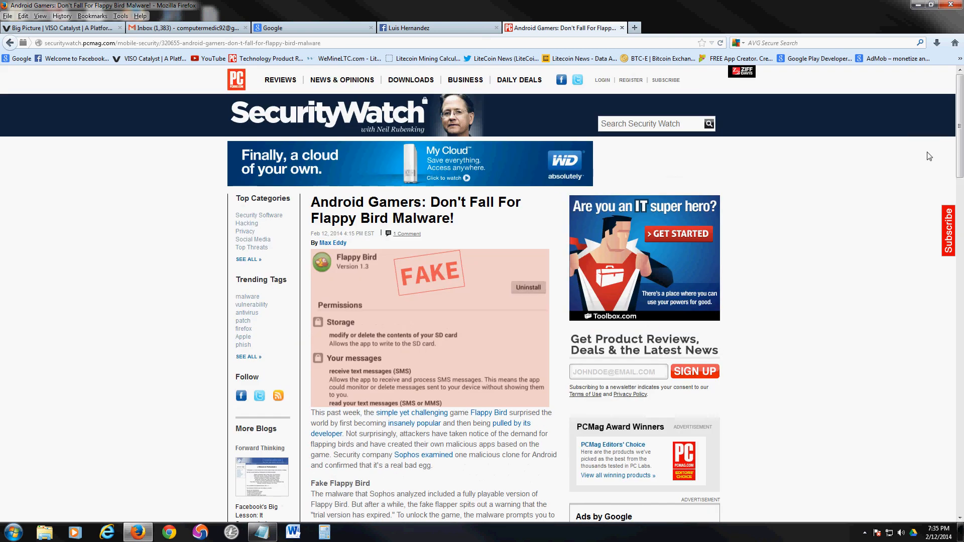
mouse_move(835, 281)
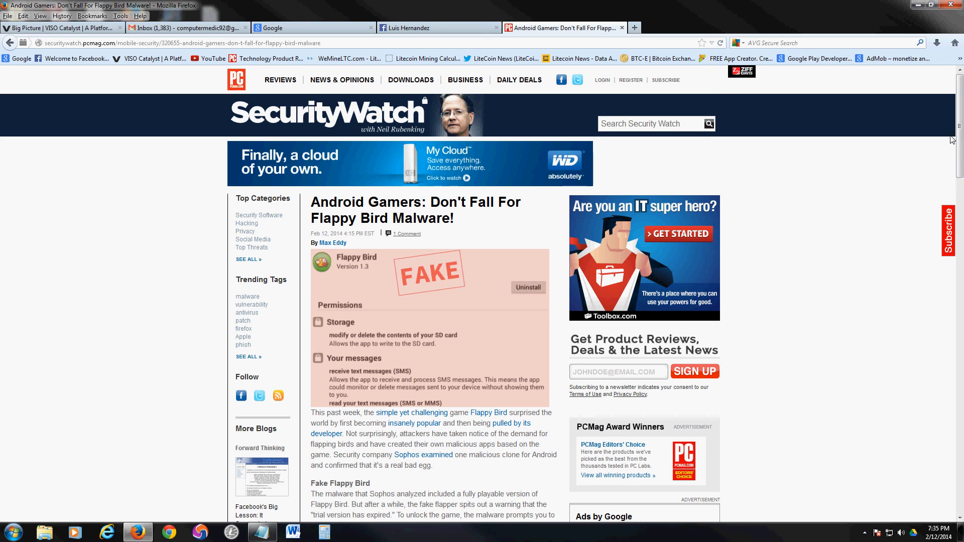
scroll("down", 3)
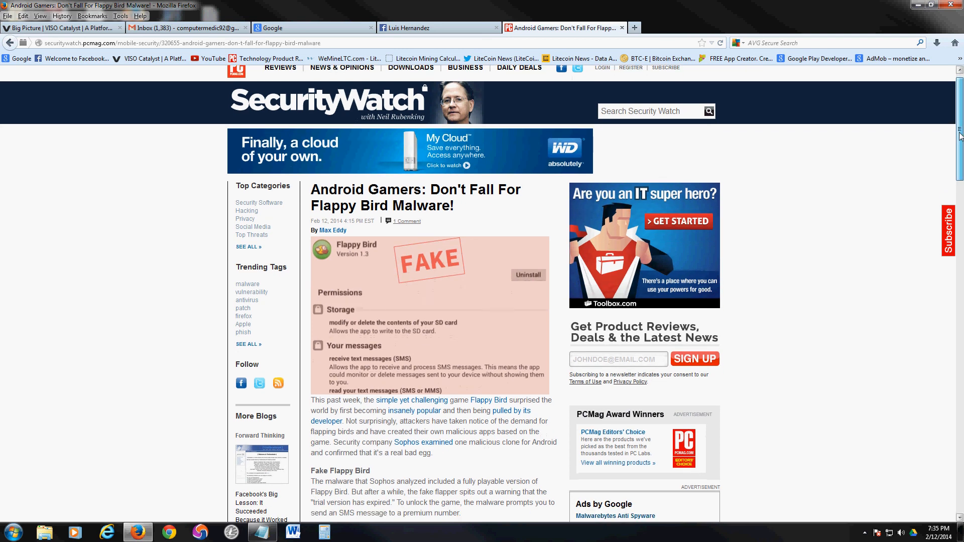